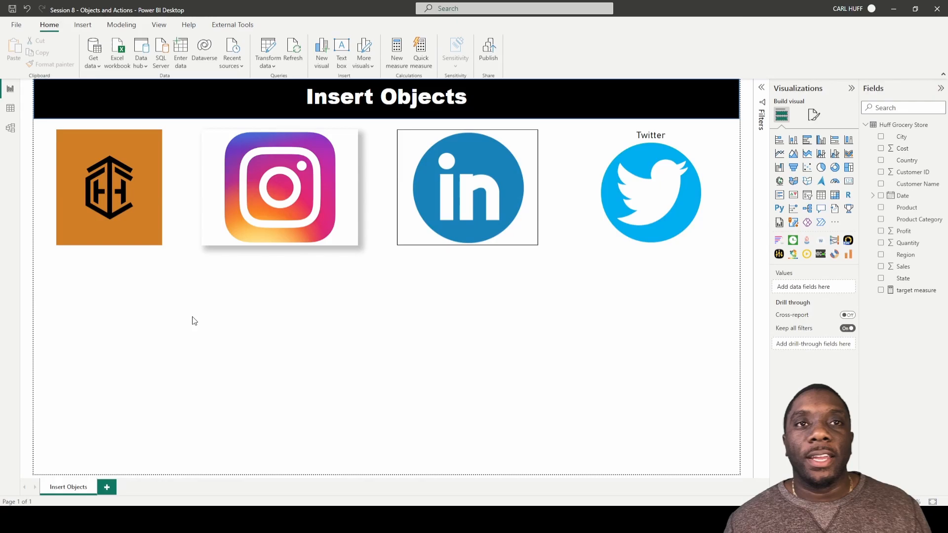
mouse_move(286, 328)
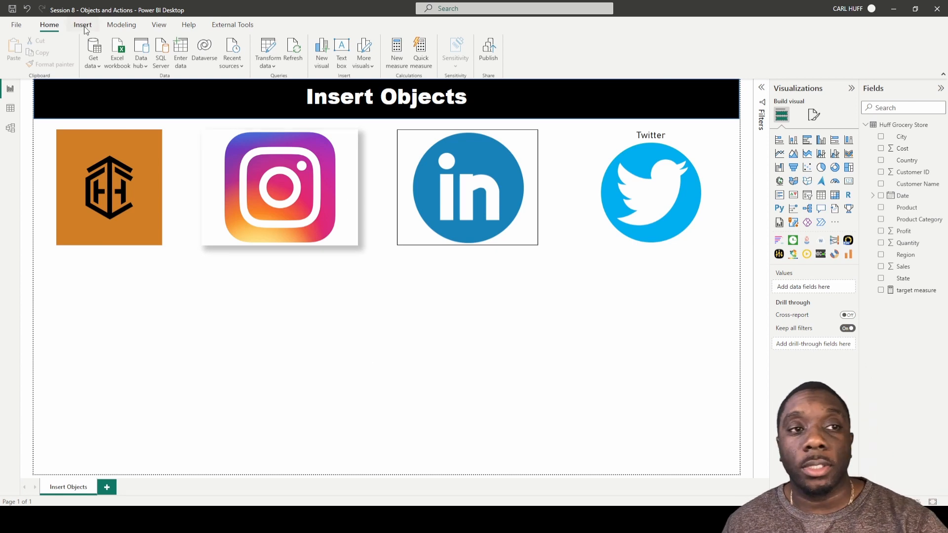
Step: Insert a wide text box below the logos reading 'Click here for more information.'
left_click(81, 24)
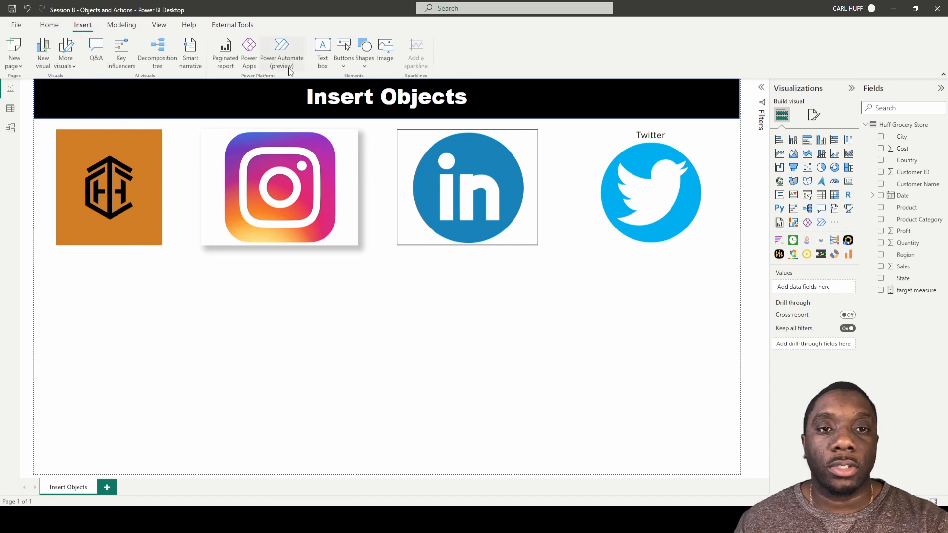
left_click(323, 51)
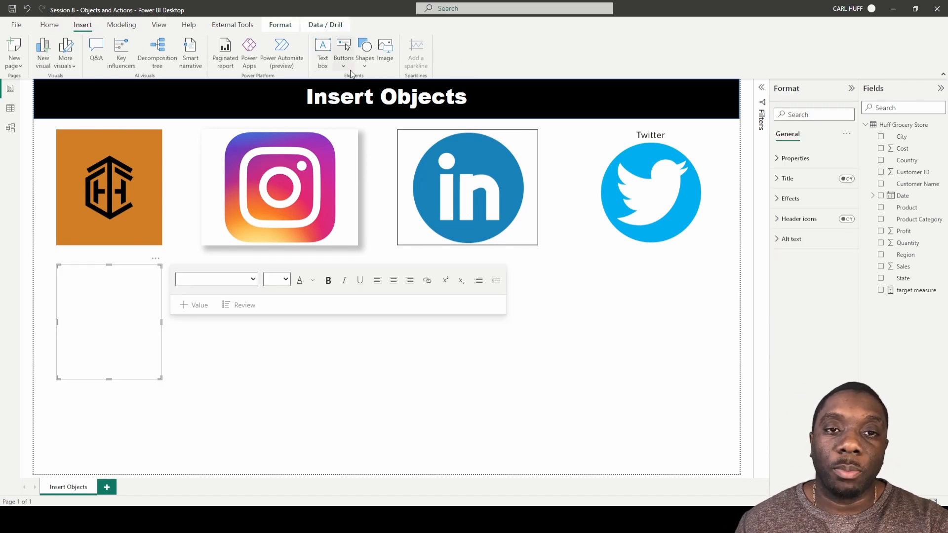
mouse_move(100, 297)
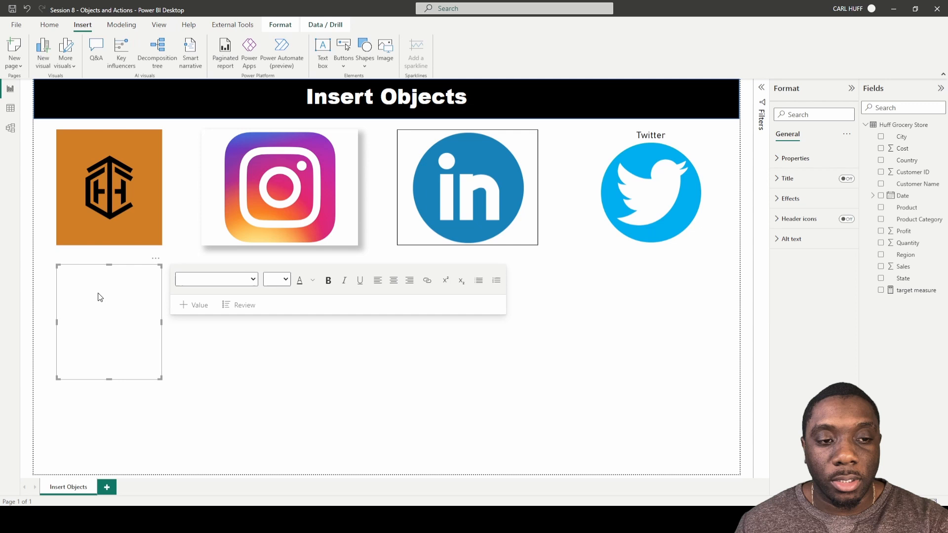
left_click(296, 324)
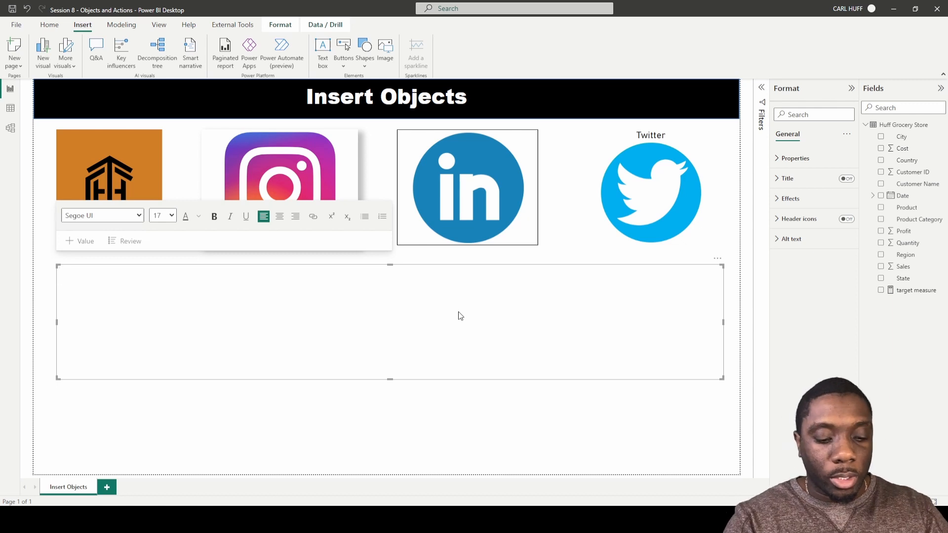
type("C")
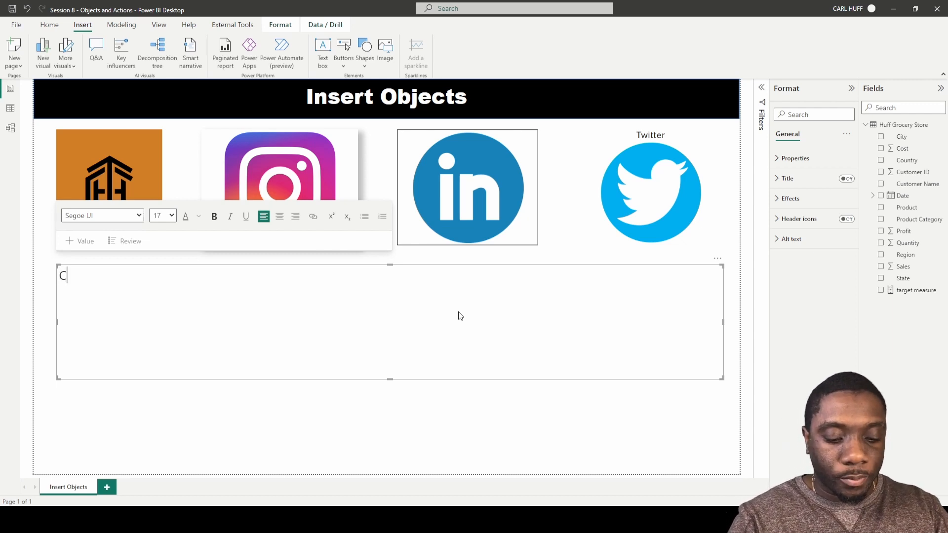
type("lic")
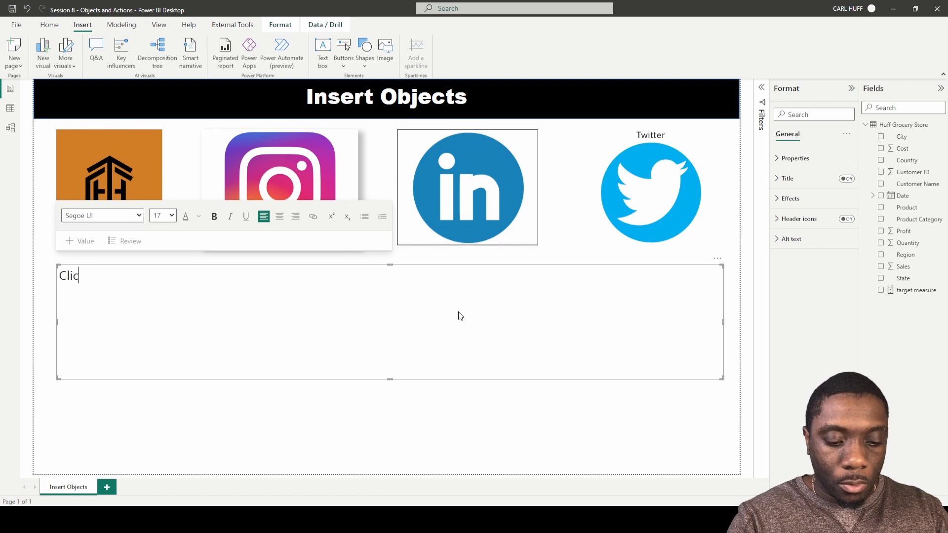
type("k here fo")
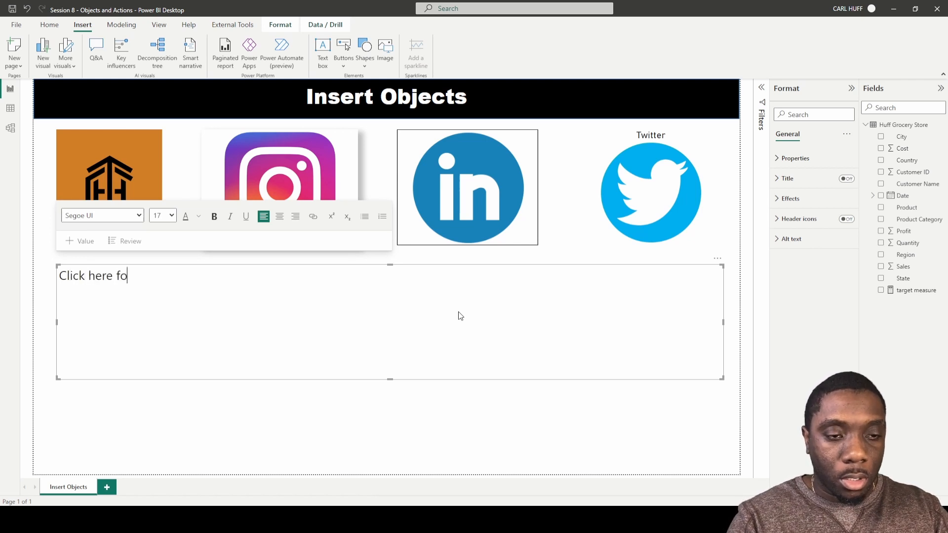
type("r m")
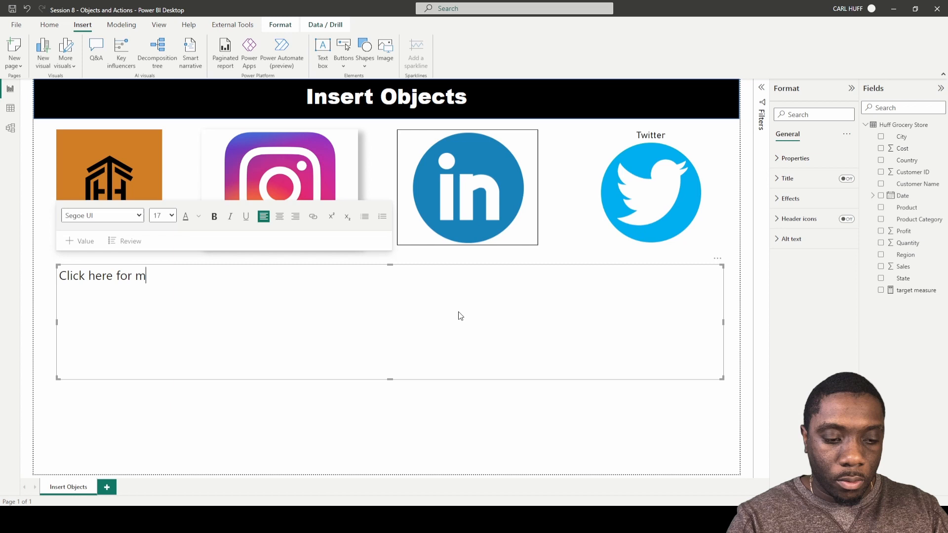
type("ore infor")
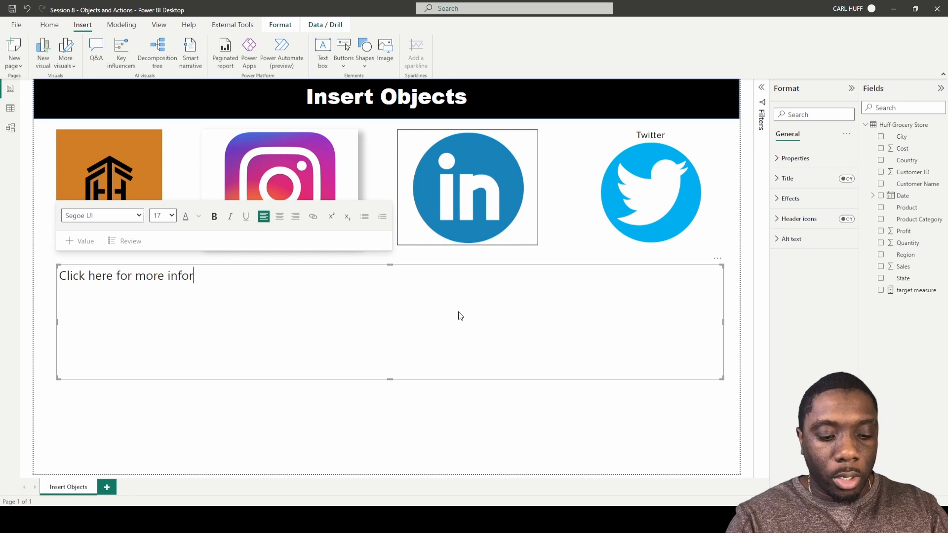
type("mation")
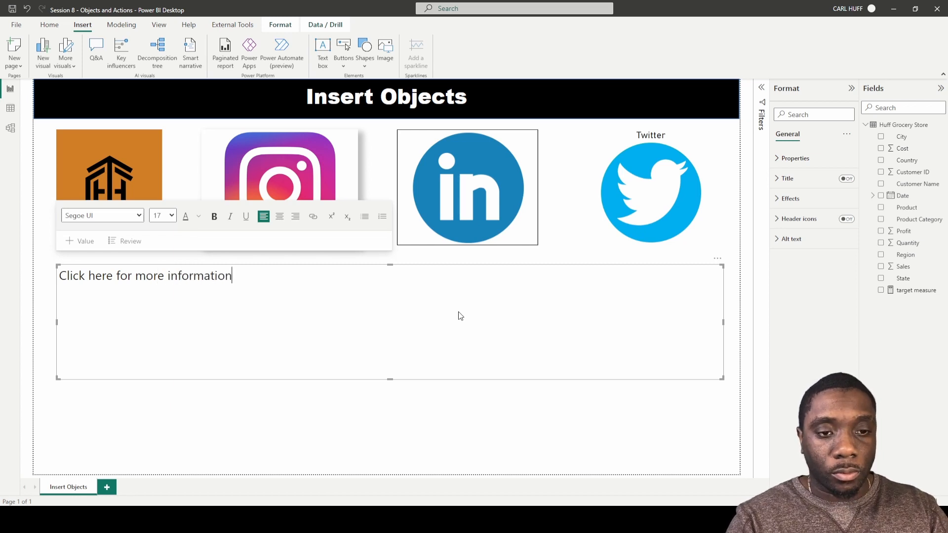
type(".")
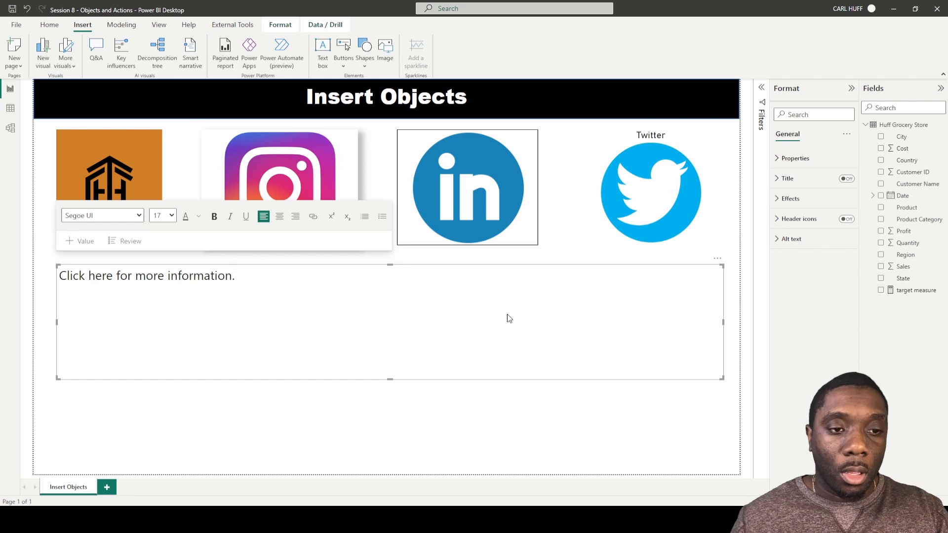
Step: Set the whole sentence's font to Arial Black at size 32
triple_click(146, 275)
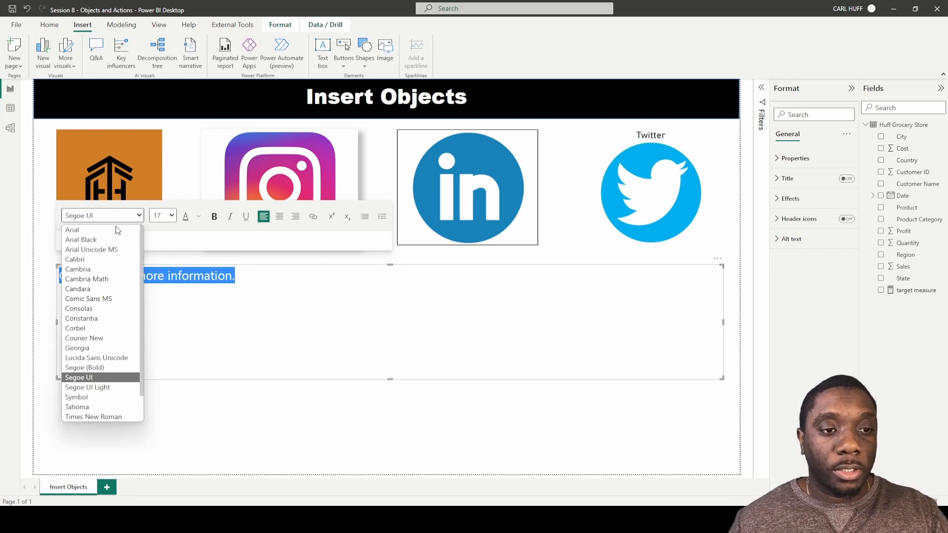
left_click(80, 239)
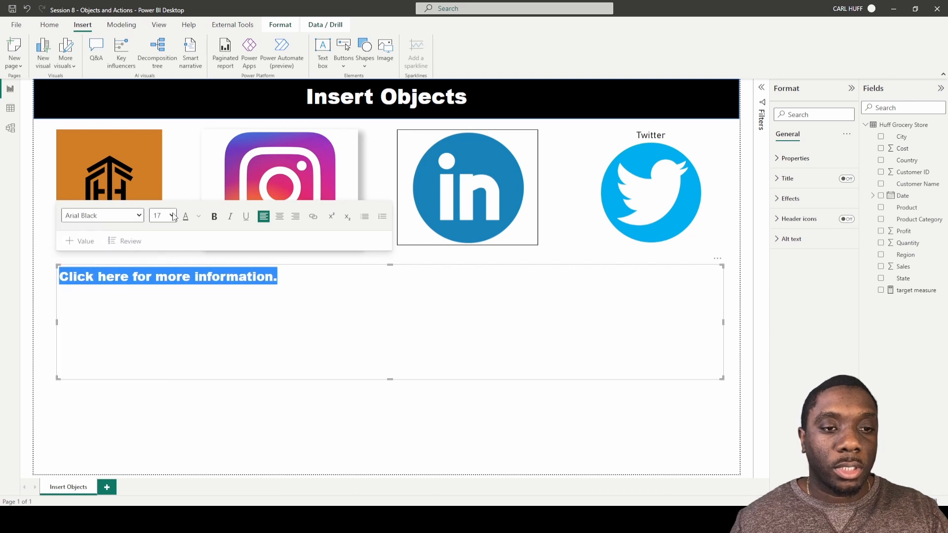
left_click(172, 216)
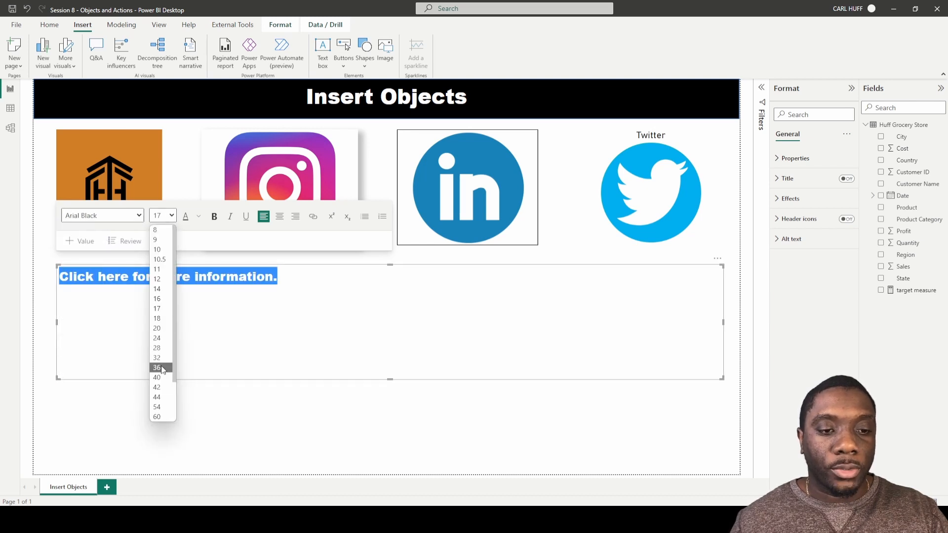
left_click(156, 358)
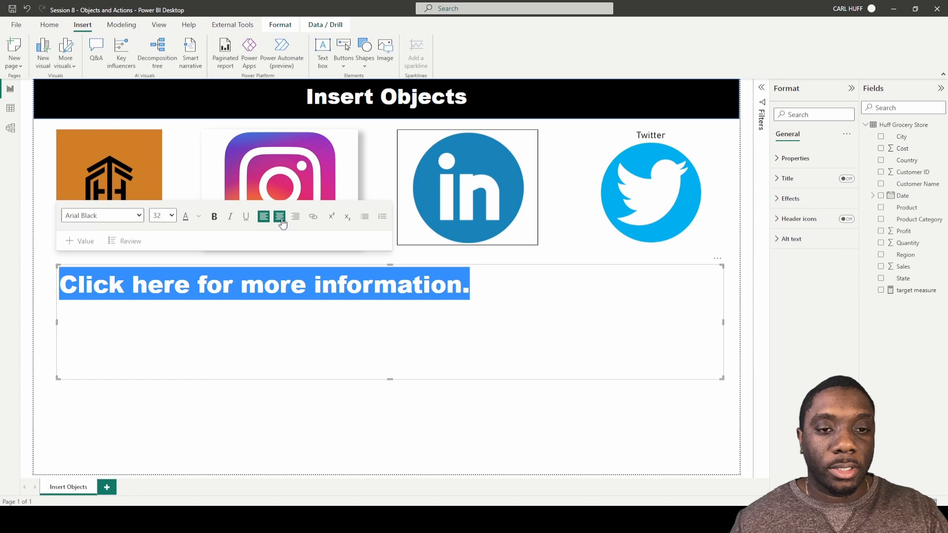
Step: Center the sentence, settle its size at 44, and shorten the box to fit
left_click(171, 216)
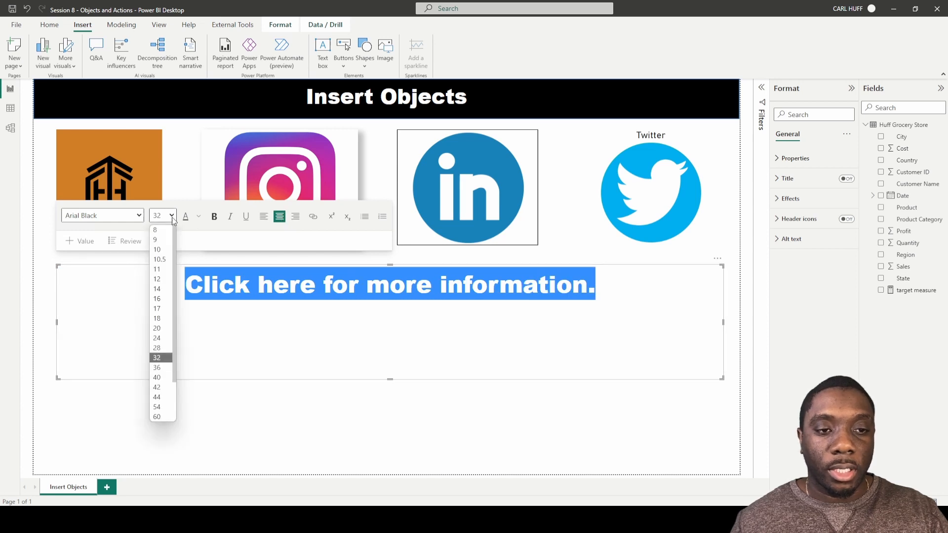
left_click(156, 406)
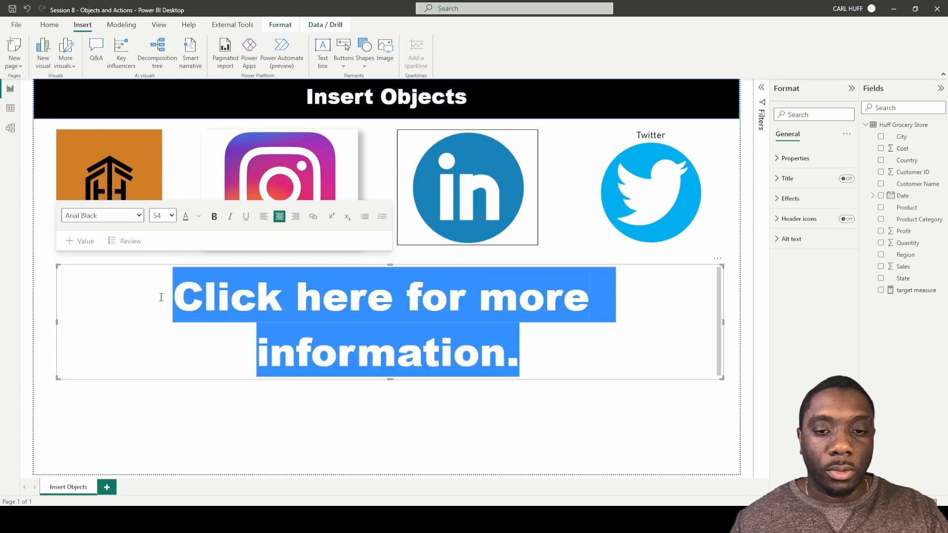
left_click(173, 216)
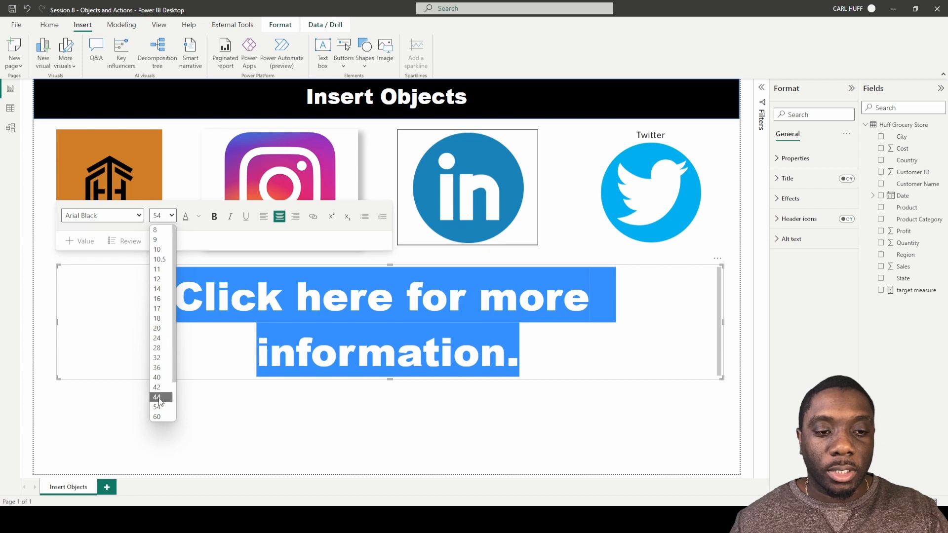
left_click(156, 397)
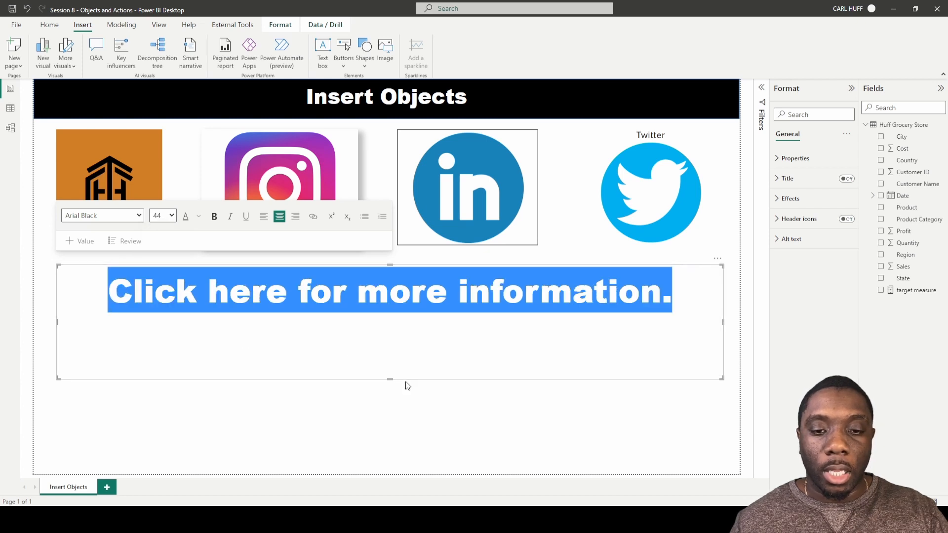
left_click(398, 333)
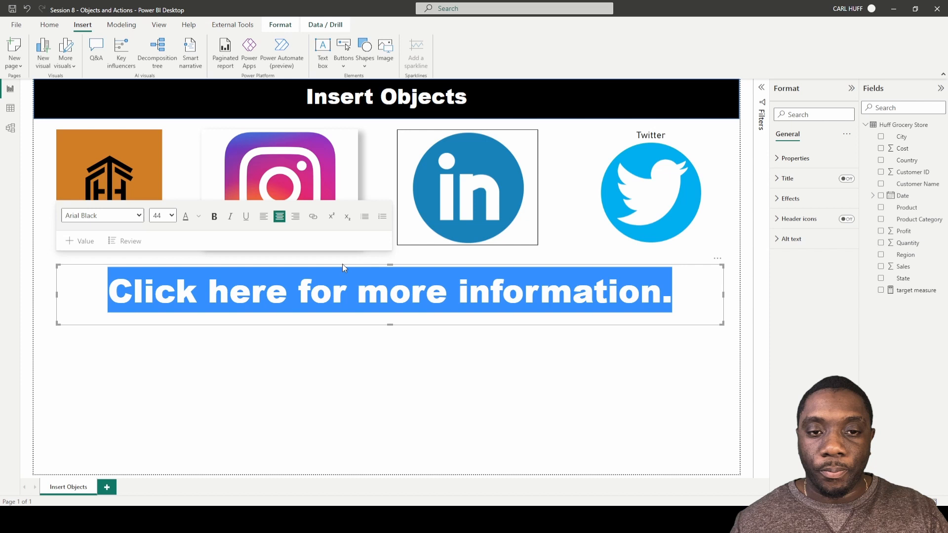
Step: Turn on Lock aspect ratio in the text box's Size properties
left_click(579, 270)
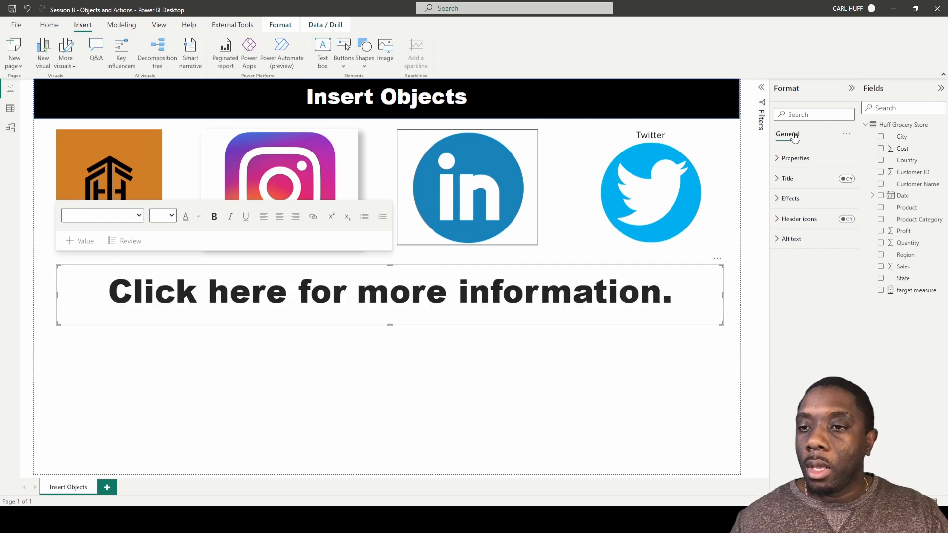
mouse_move(804, 172)
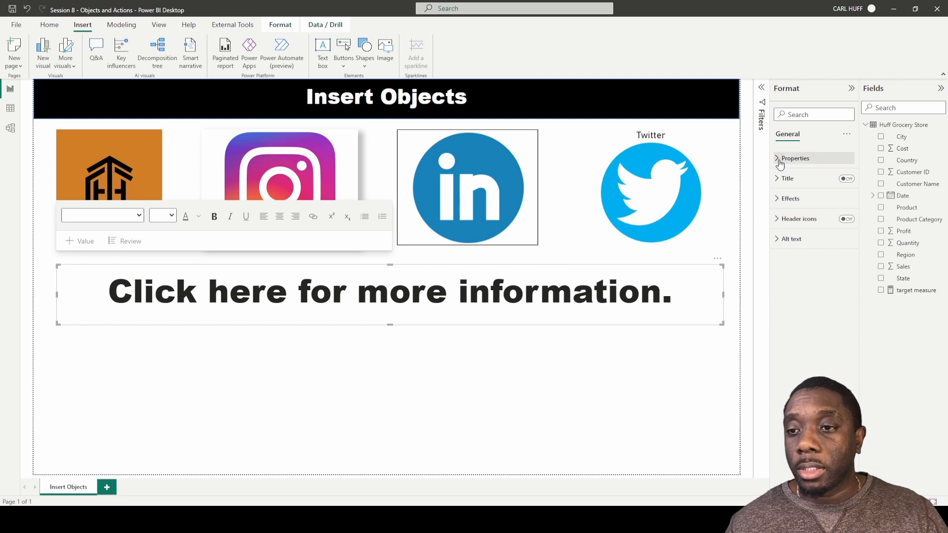
left_click(795, 158)
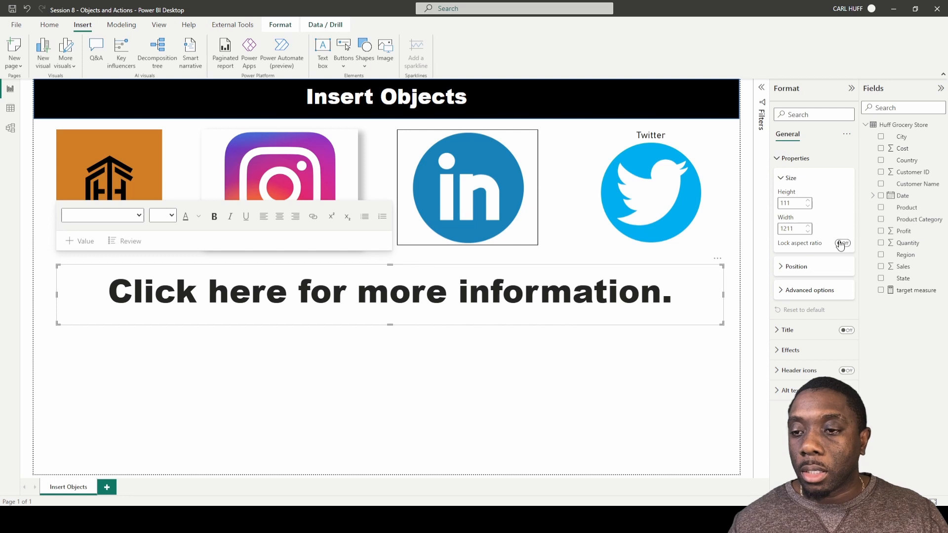
left_click(843, 243)
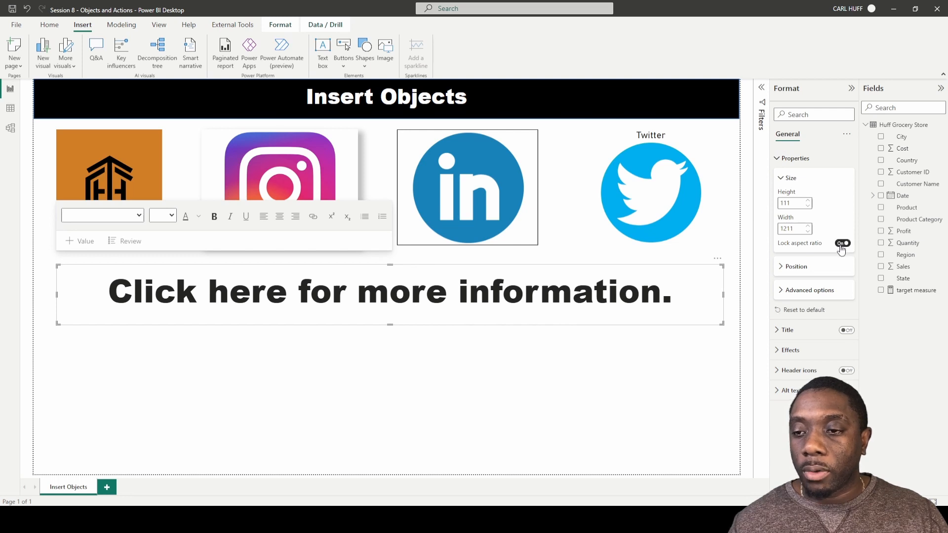
left_click(788, 178)
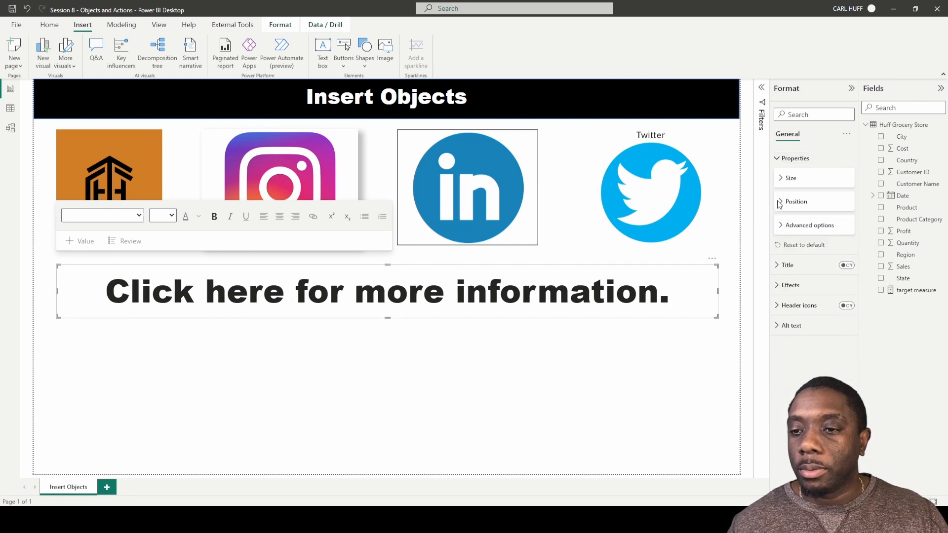
Step: Review the Position and Advanced options, then collapse both sections
left_click(796, 202)
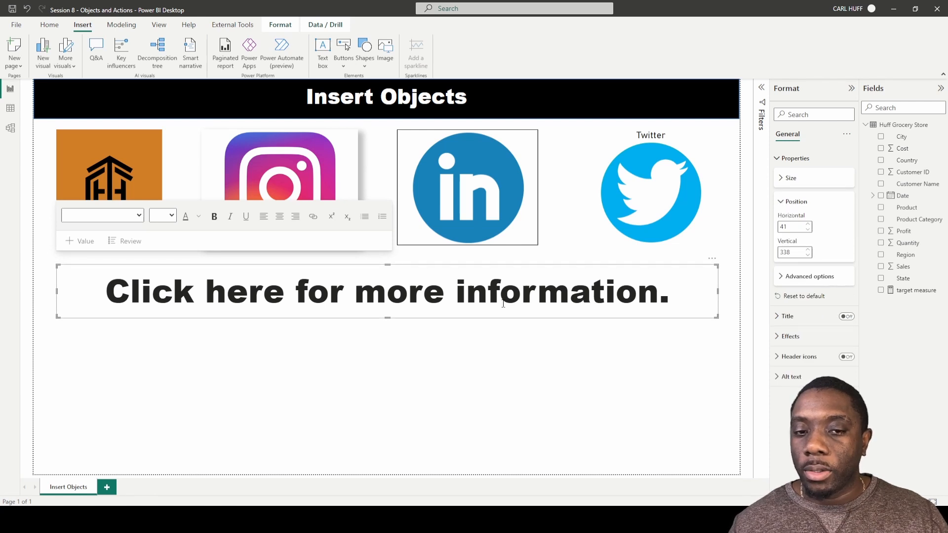
left_click(794, 201)
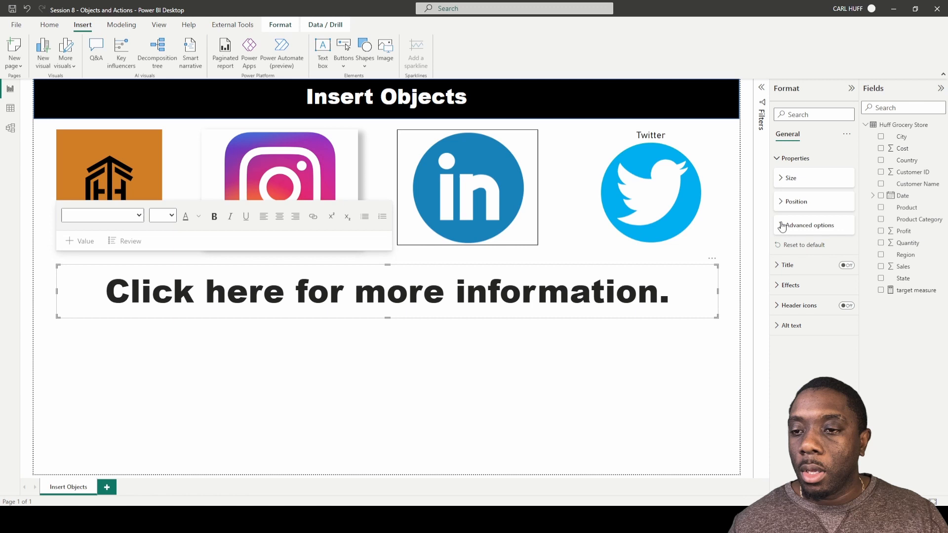
left_click(807, 225)
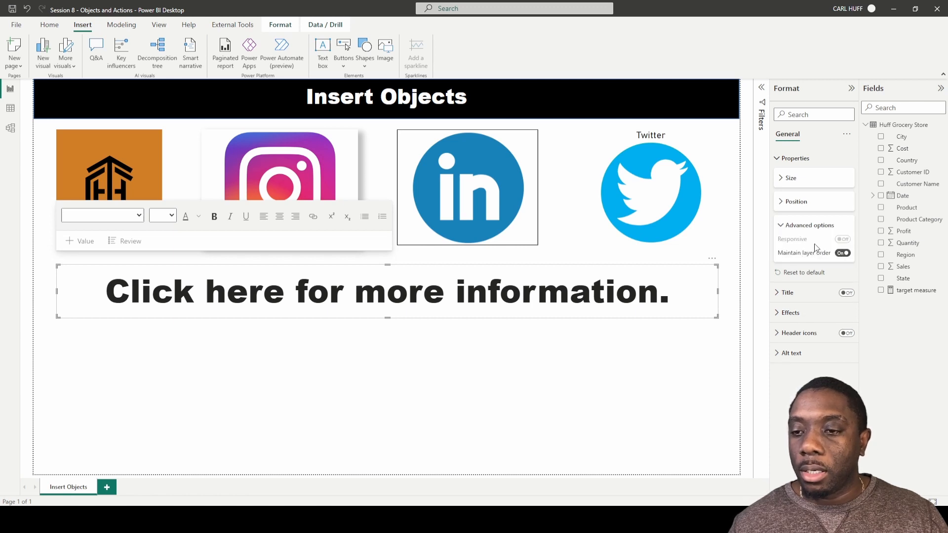
left_click(810, 226)
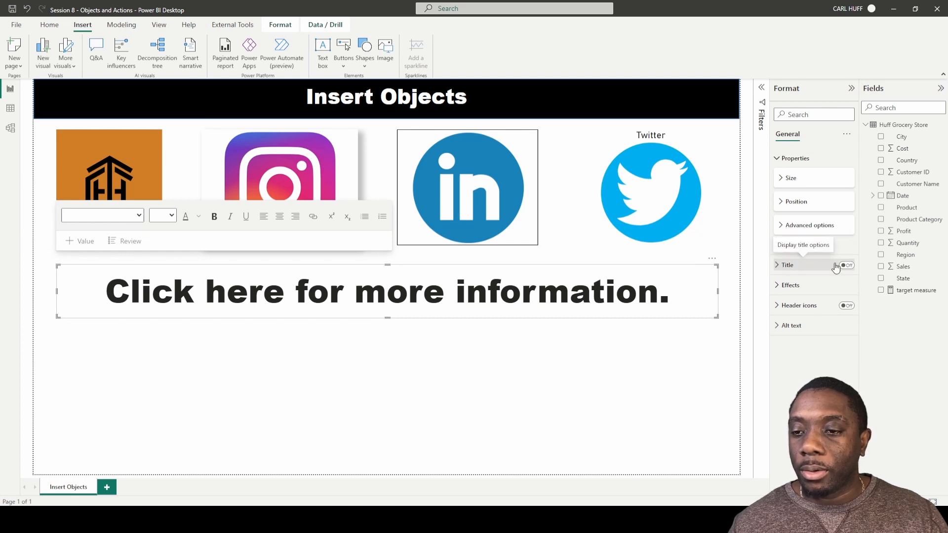
Step: Leave the title off and give the text box a light grey background
left_click(847, 264)
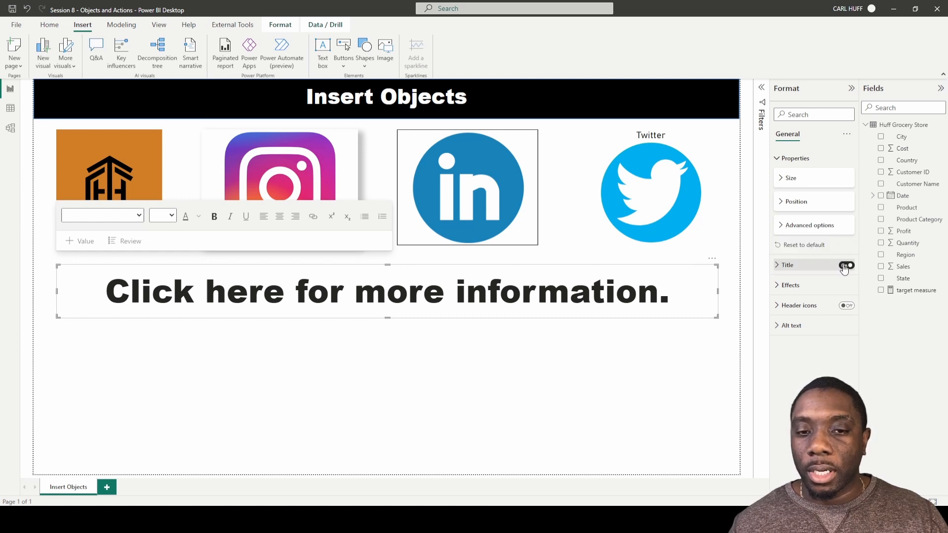
left_click(789, 284)
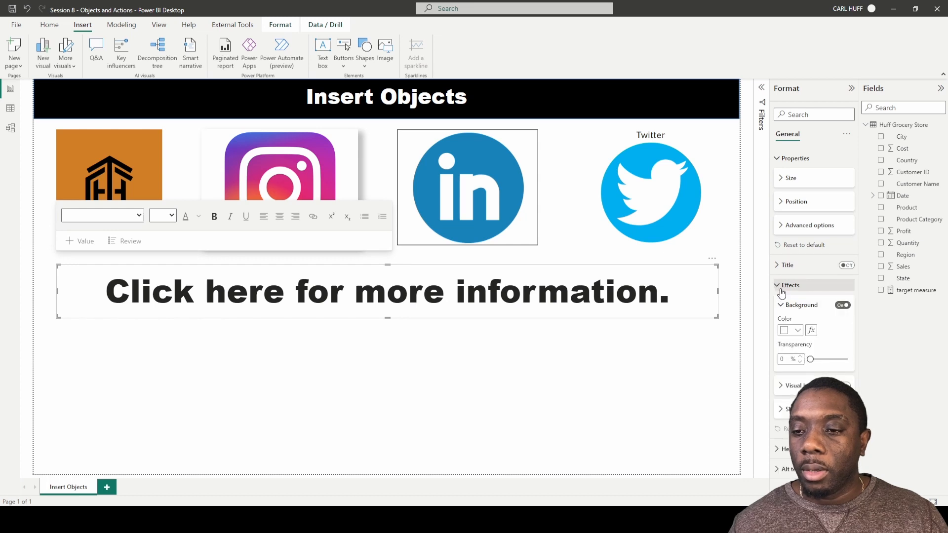
left_click(797, 330)
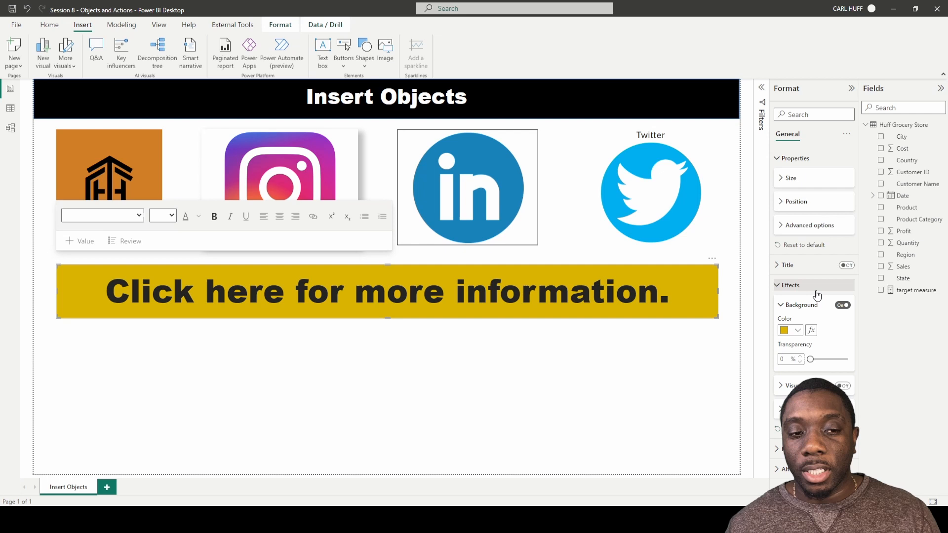
left_click(796, 330)
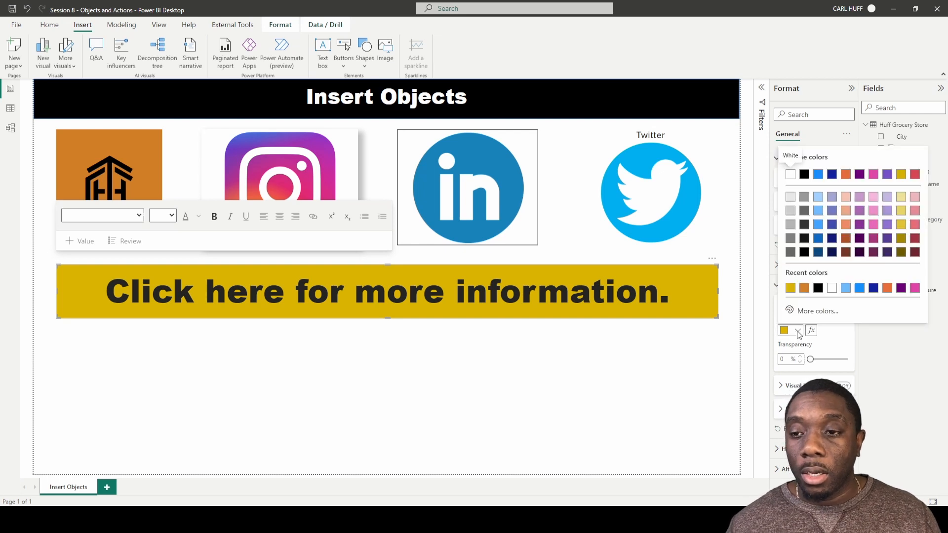
mouse_move(804, 243)
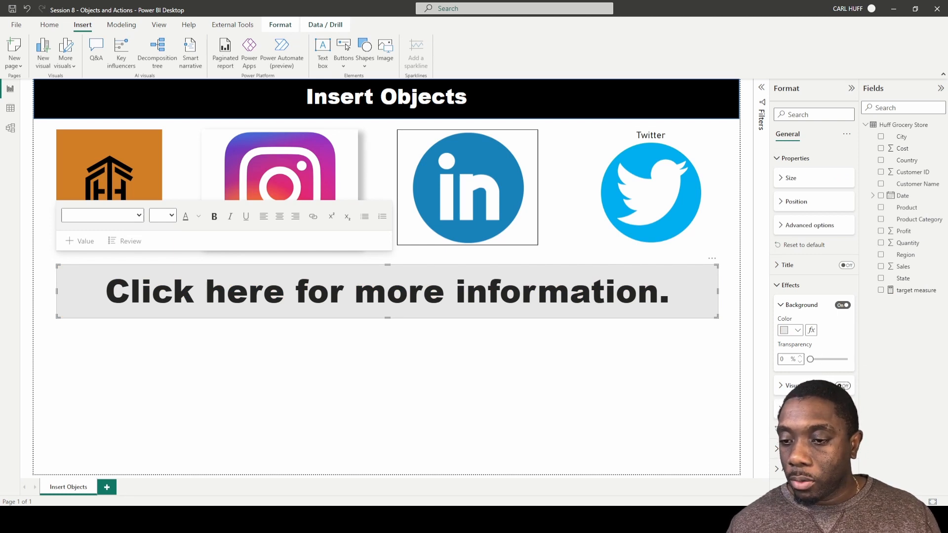
Step: Add a rounded visual border and a drop shadow, then deselect to view
left_click(790, 385)
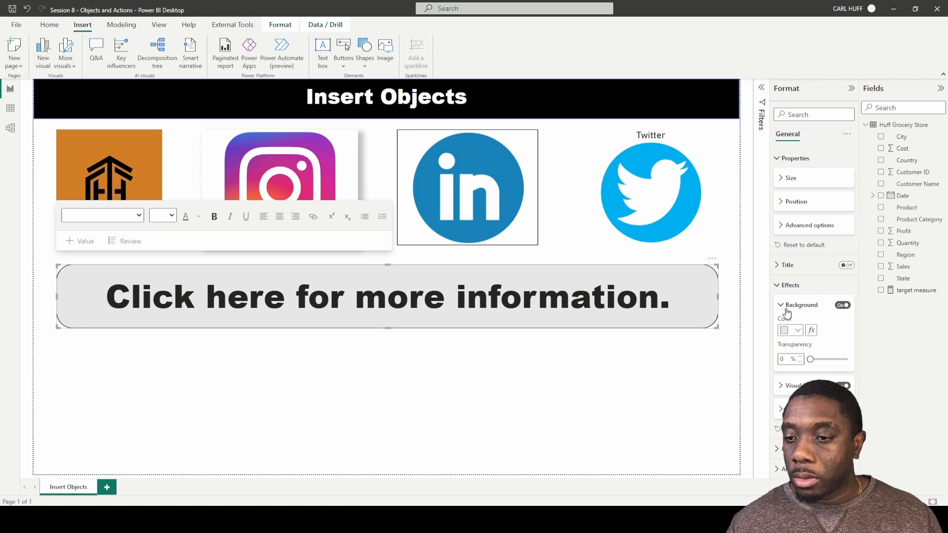
left_click(780, 304)
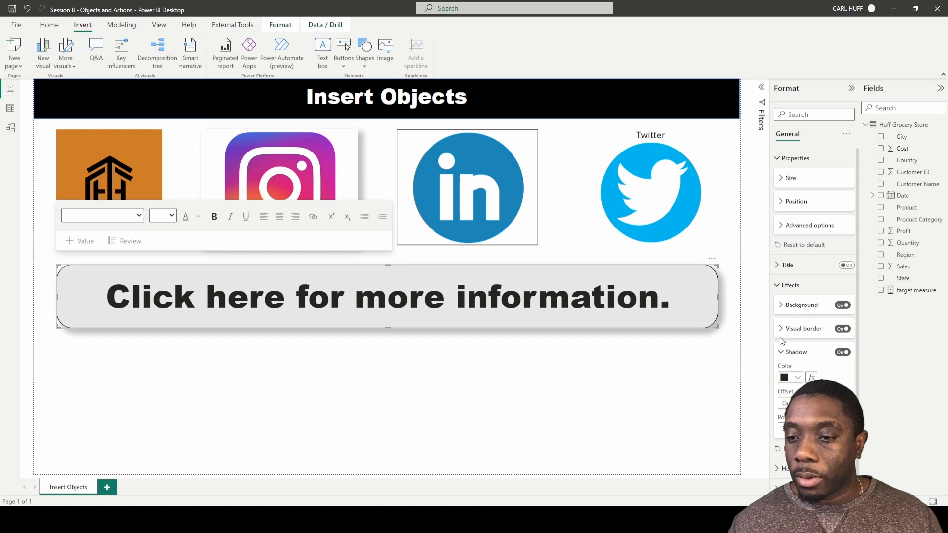
left_click(797, 352)
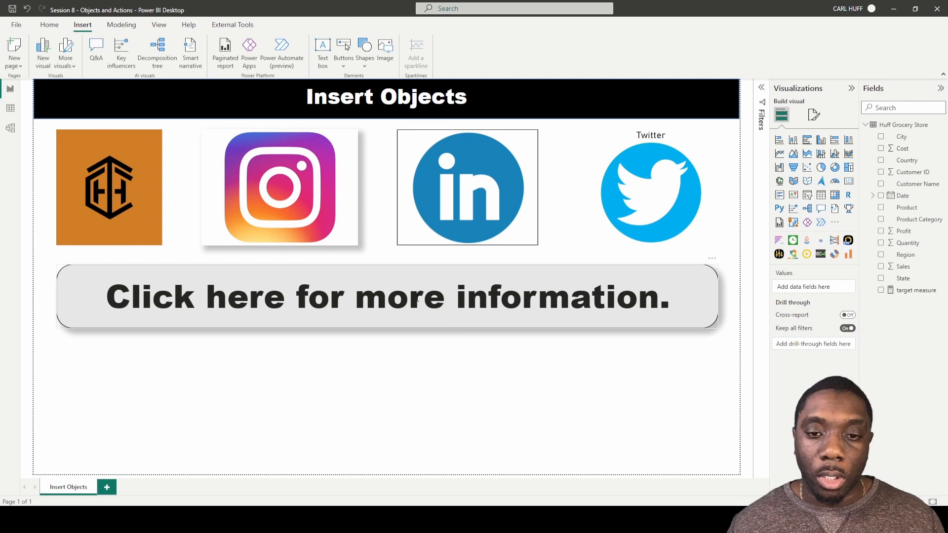
left_click(374, 377)
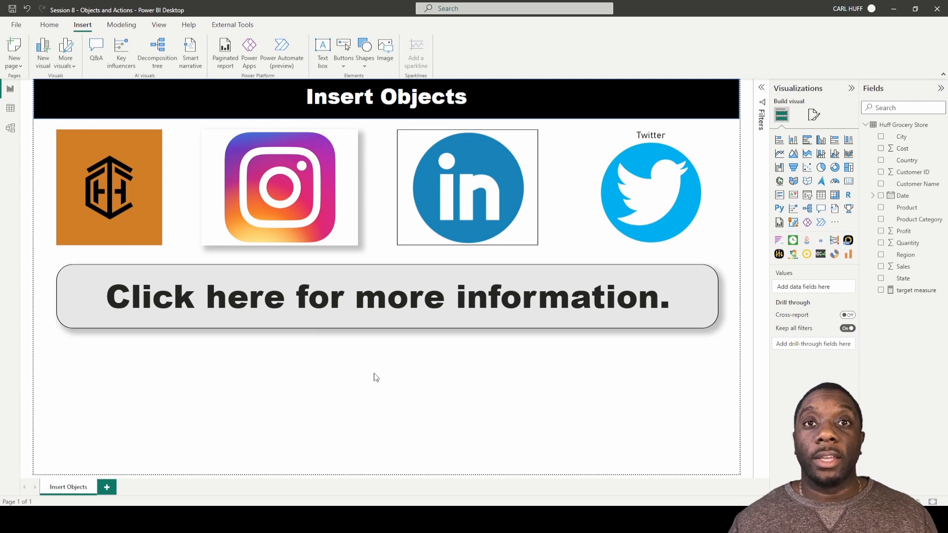